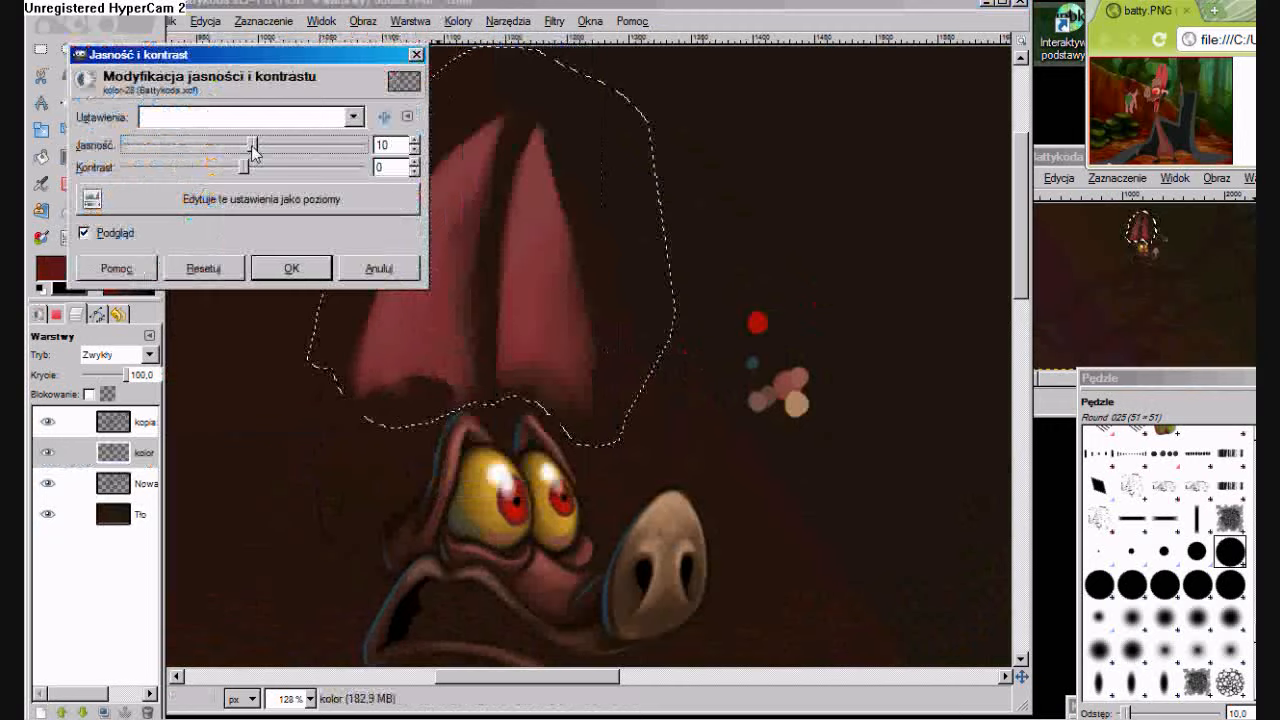
# - Confirm a brightness increase of 10 on the selected ear area
pyautogui.click(292, 268)
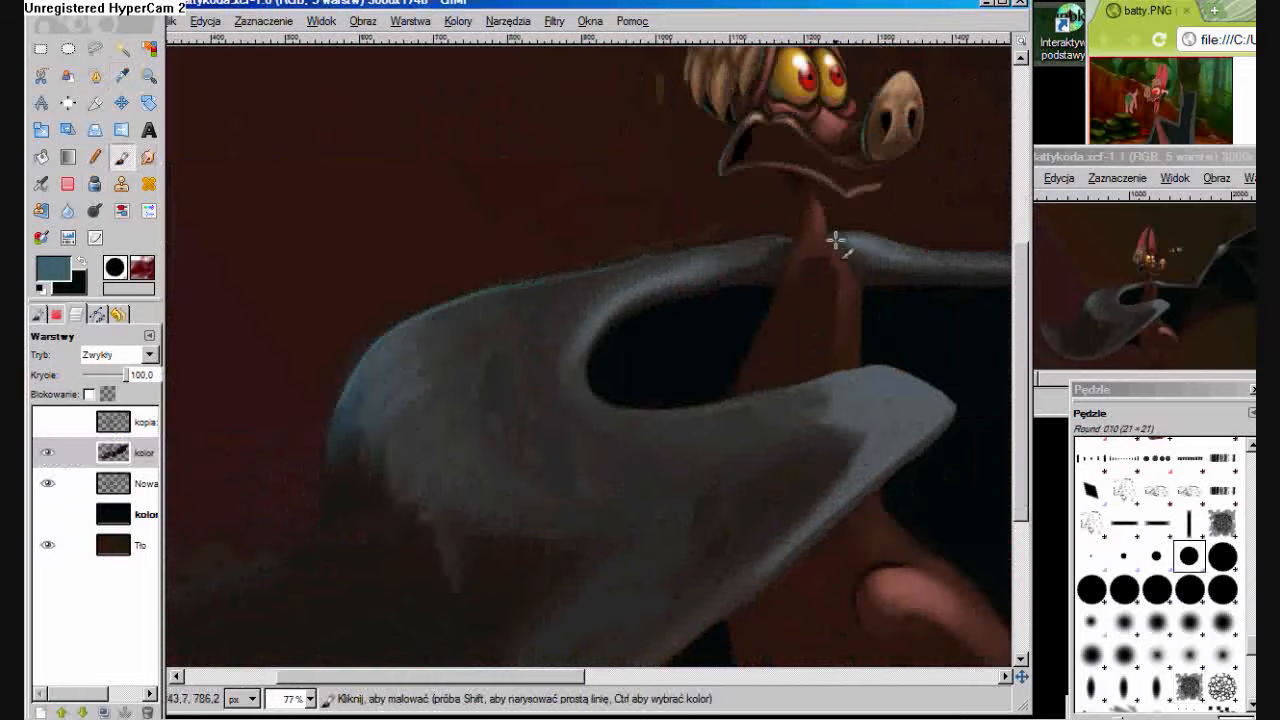
# - Paint grey-blue shading and lighter edge highlights on the large curved wing
pyautogui.click(304, 698)
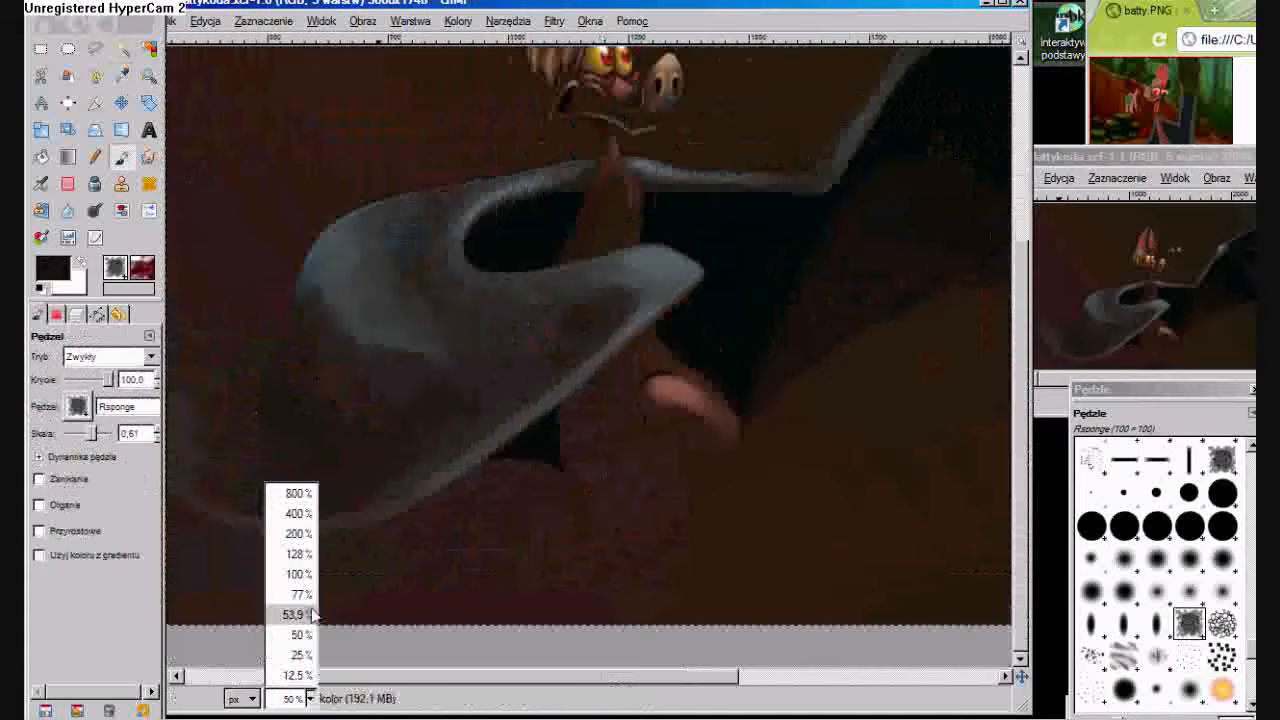